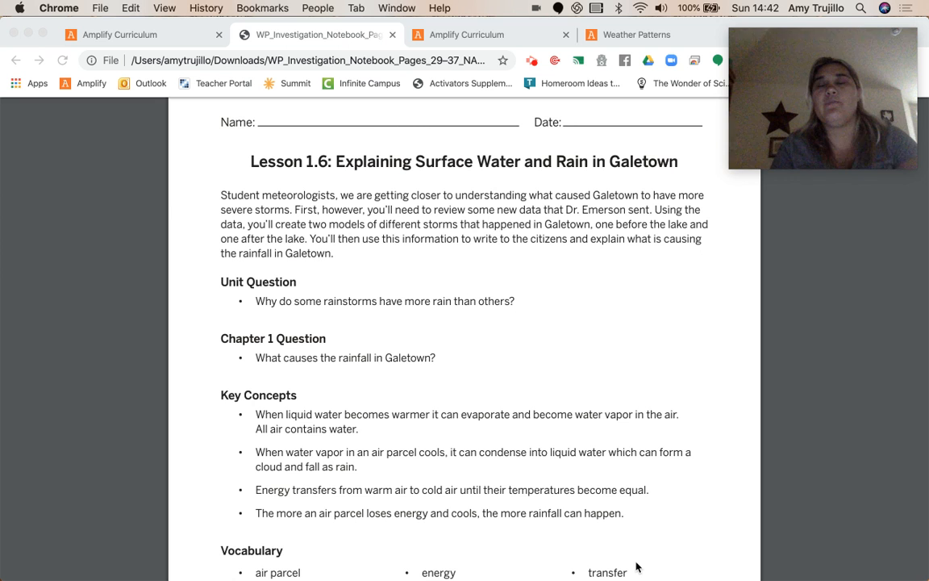
pyautogui.moveTo(571, 484)
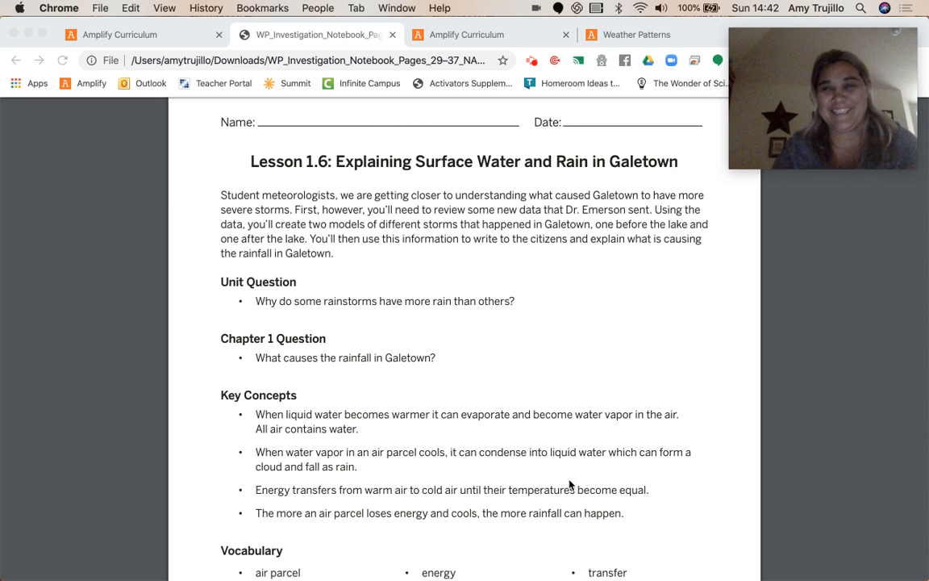
# Switch to the Amplify lesson page and scroll the Warm-Up down to Galetown's rainfall data table.
pyautogui.click(120, 33)
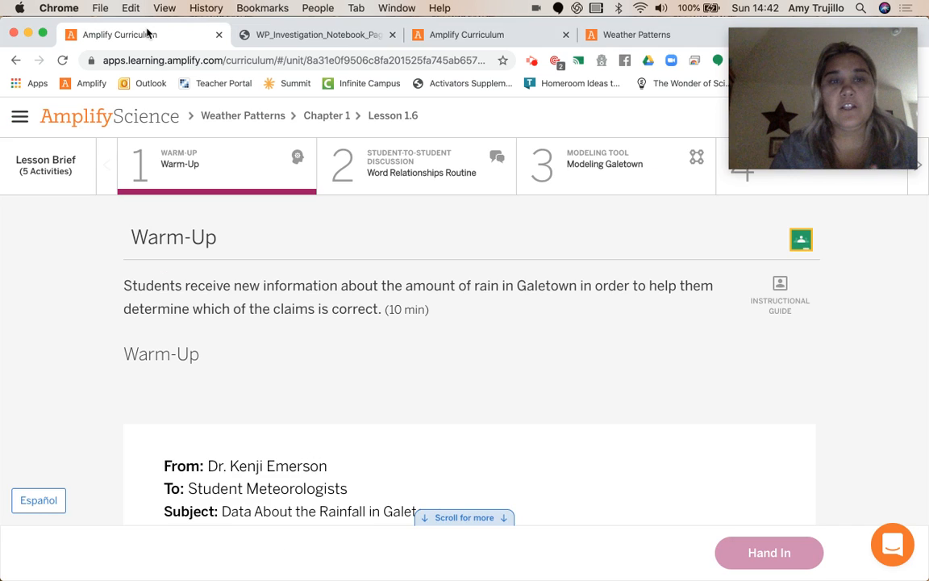
pyautogui.scroll(-3)
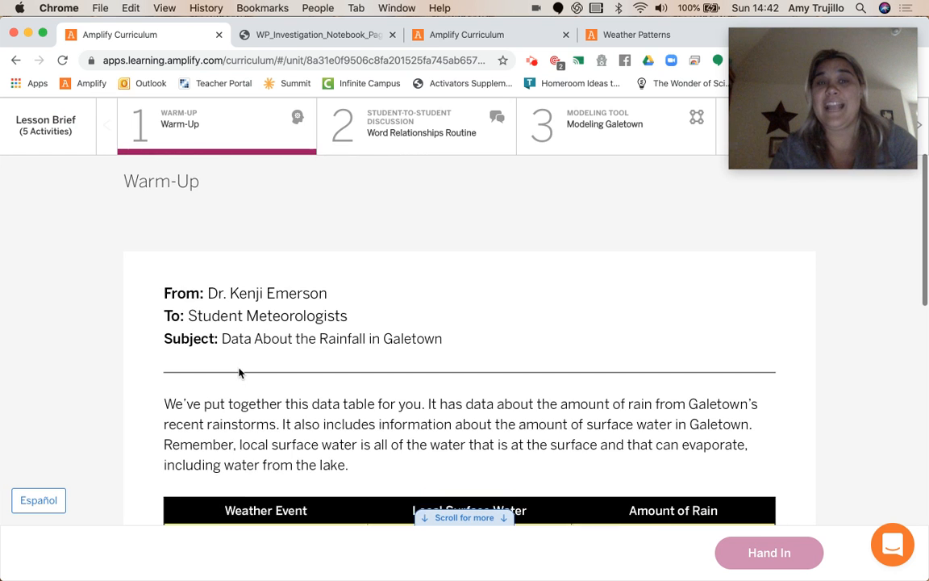
pyautogui.scroll(-3)
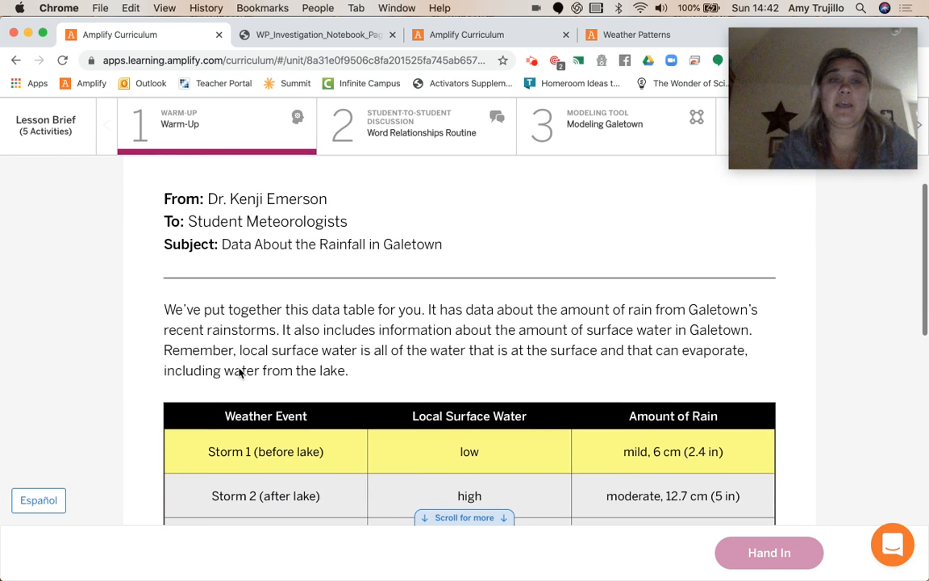
pyautogui.scroll(-3)
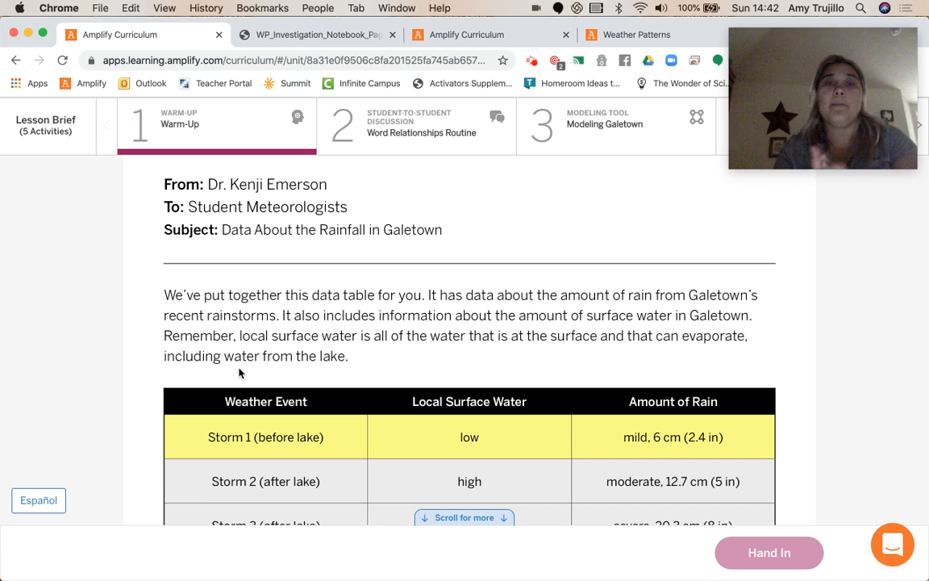
pyautogui.moveTo(277, 249)
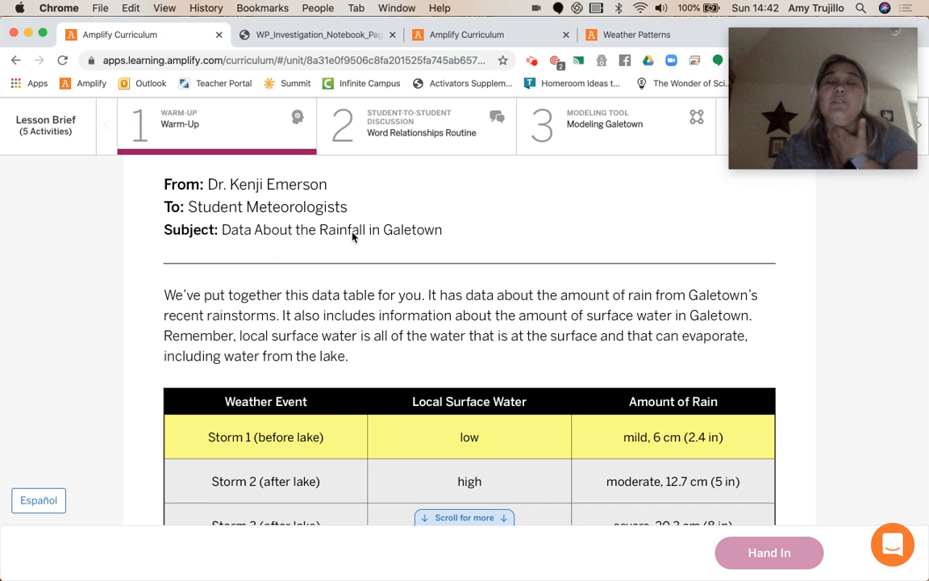
pyautogui.scroll(-3)
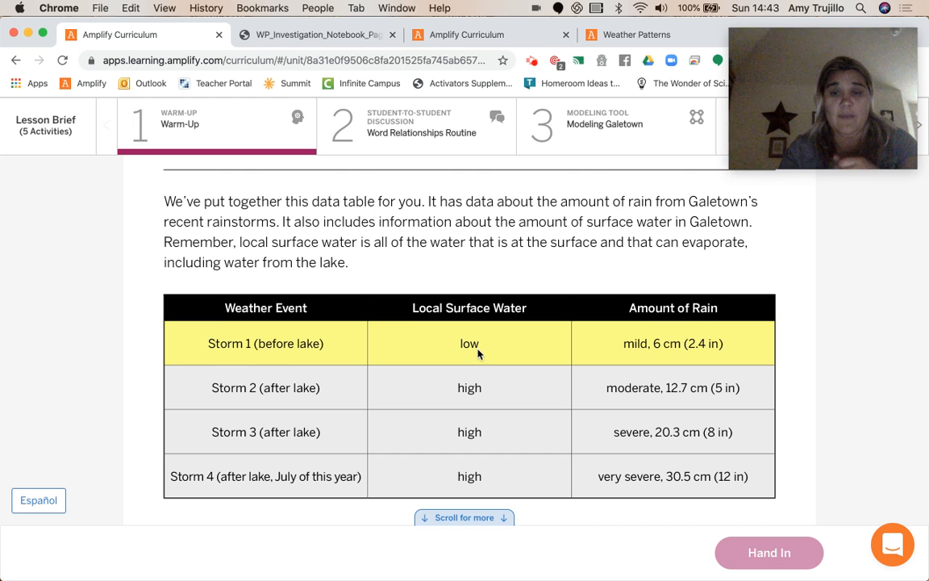
pyautogui.moveTo(606, 369)
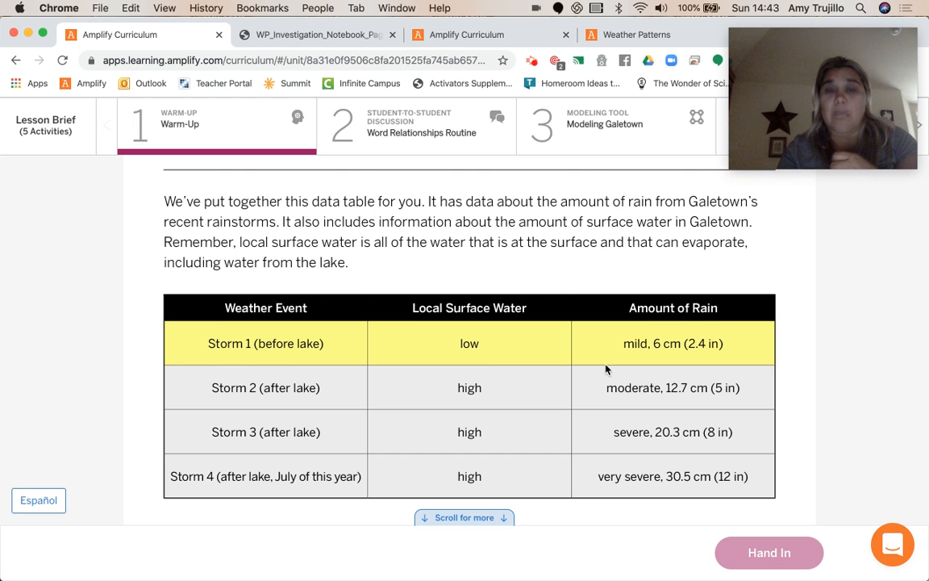
pyautogui.moveTo(250, 400)
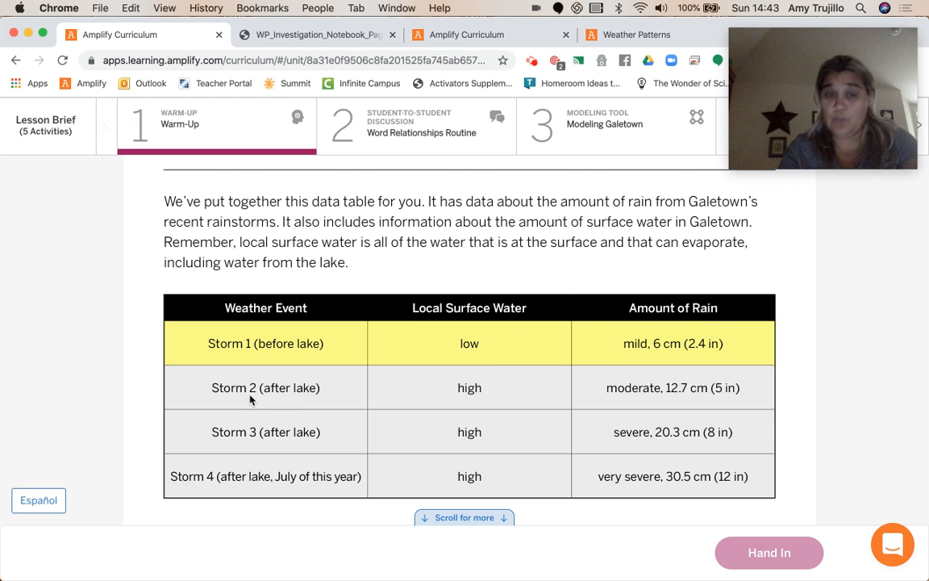
pyautogui.moveTo(474, 368)
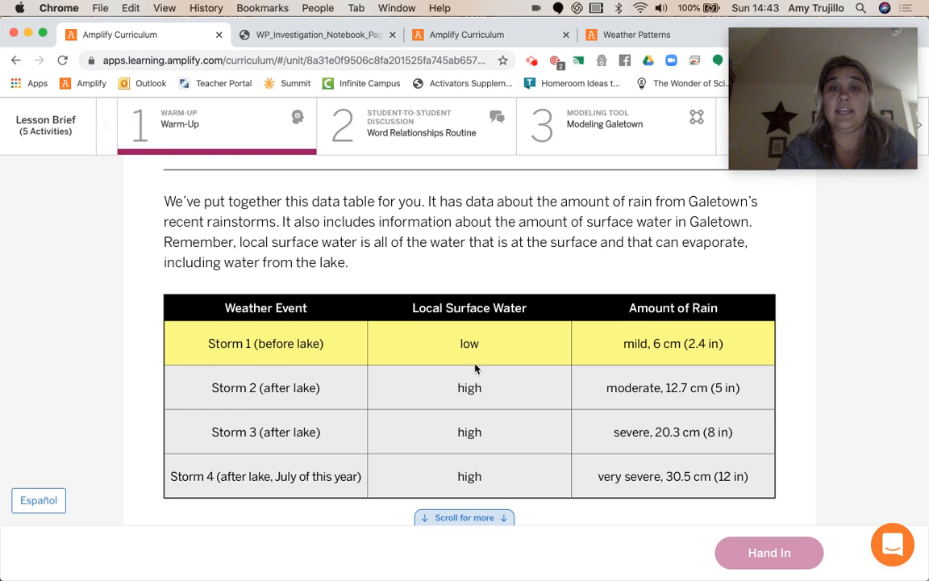
pyautogui.moveTo(706, 388)
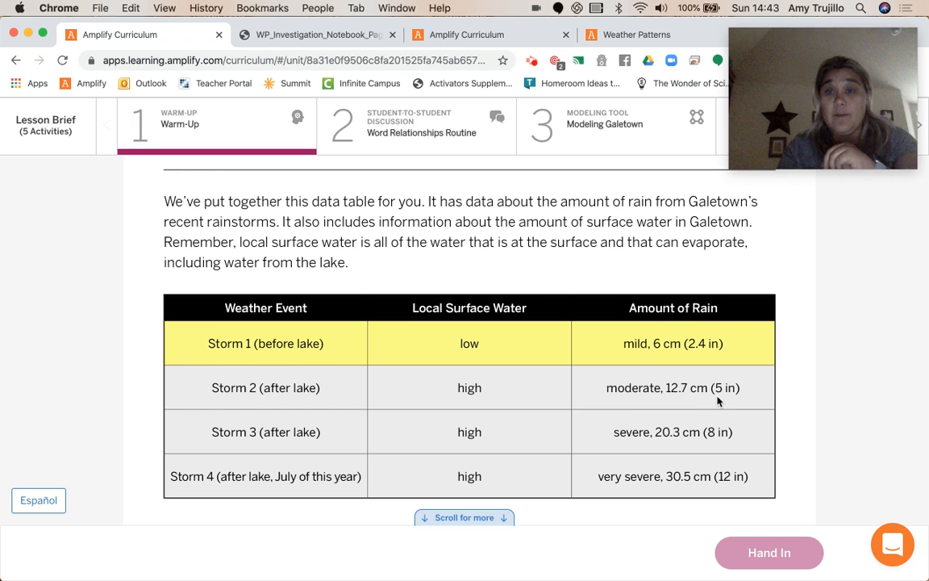
pyautogui.moveTo(676, 402)
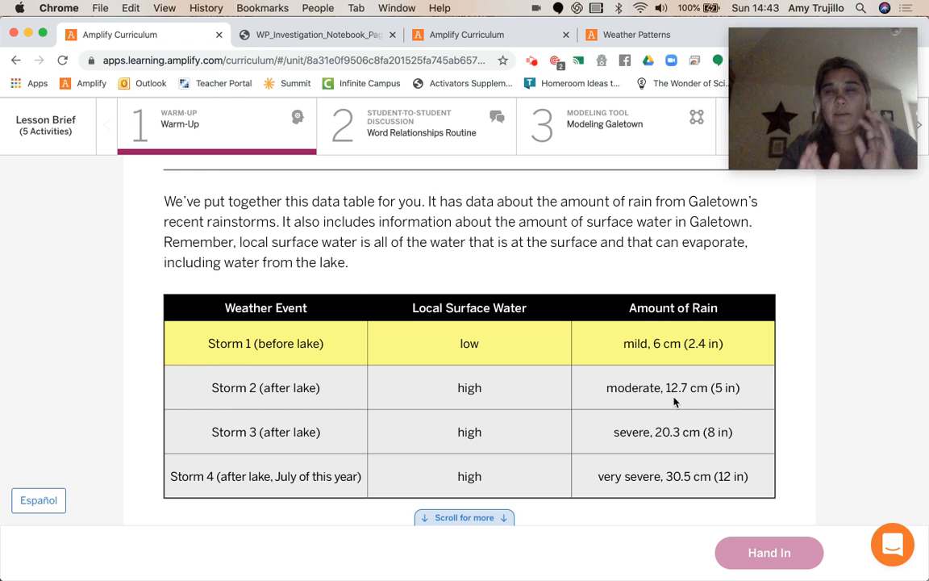
pyautogui.moveTo(667, 441)
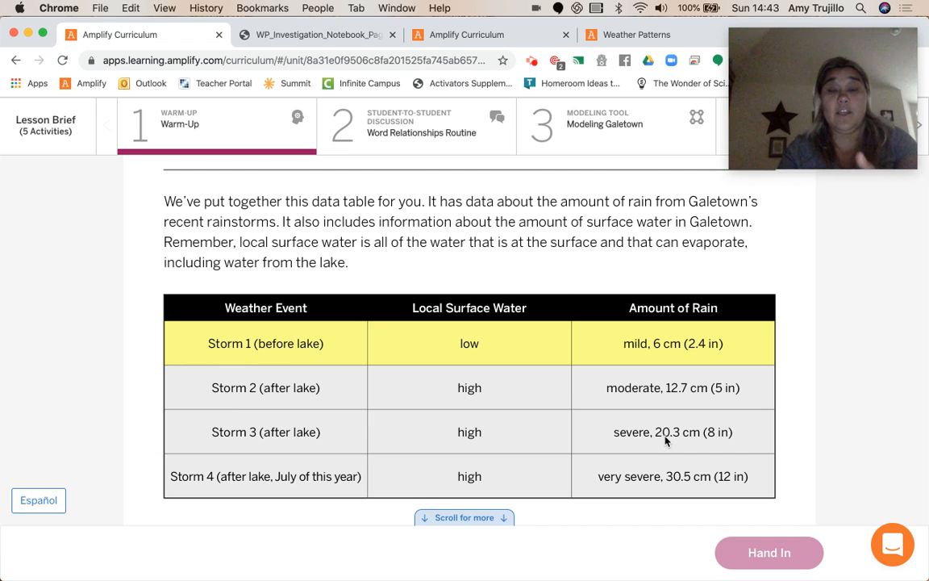
pyautogui.moveTo(659, 476)
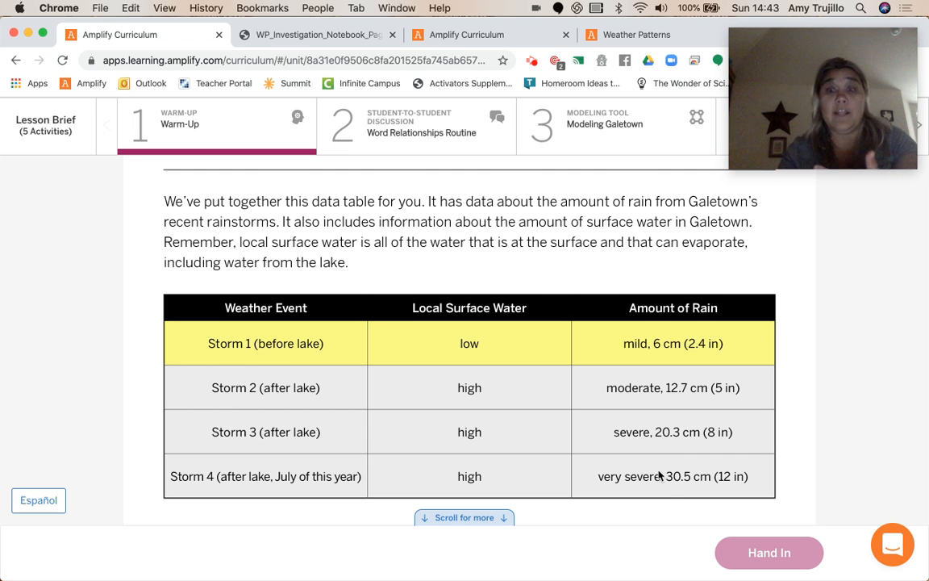
pyautogui.moveTo(664, 503)
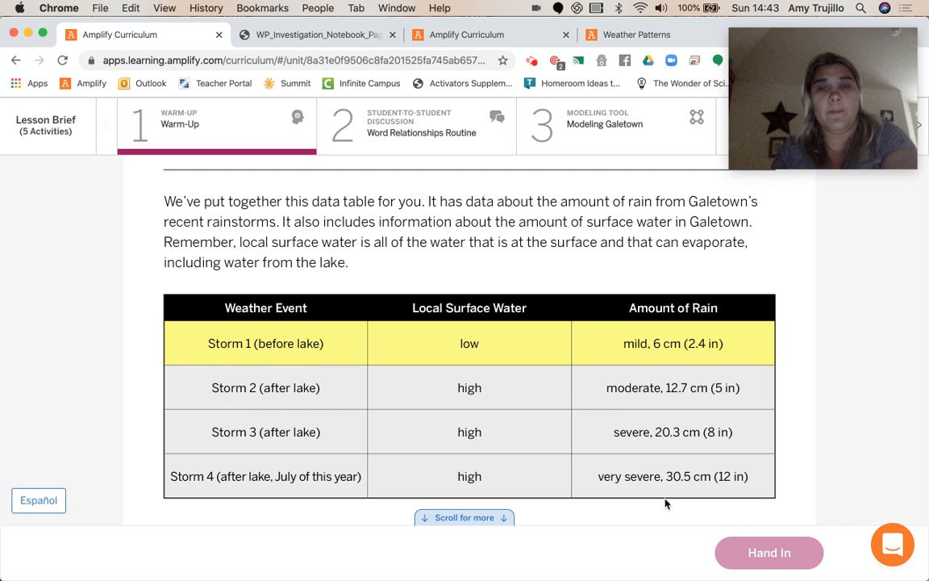
# Scroll past the data table to question 1 about the lake affecting Galetown's rain.
pyautogui.scroll(-3)
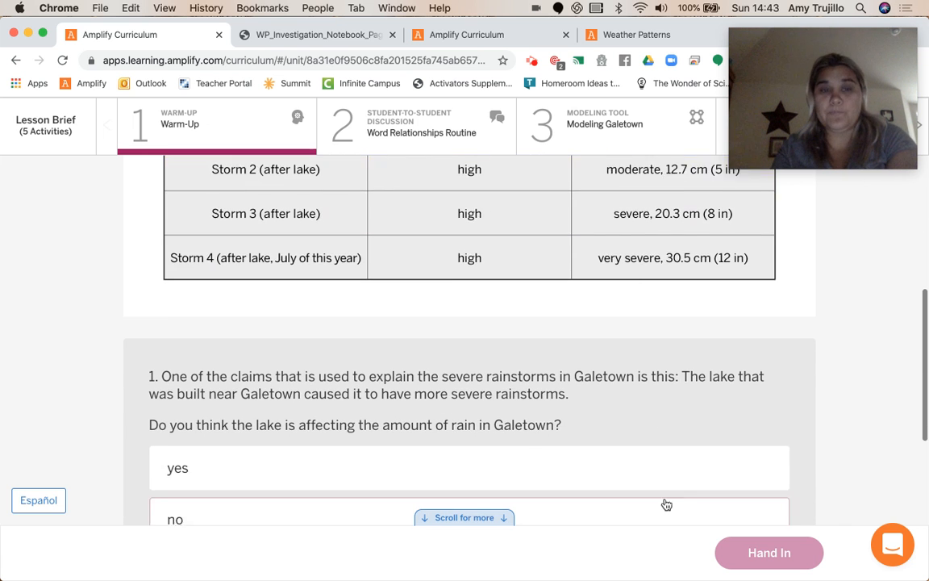
pyautogui.scroll(-3)
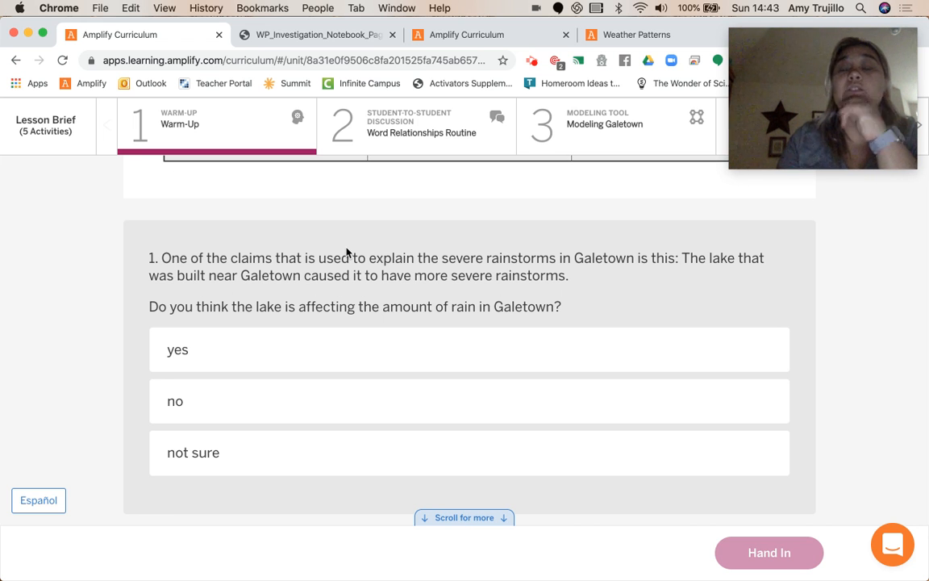
pyautogui.moveTo(222, 297)
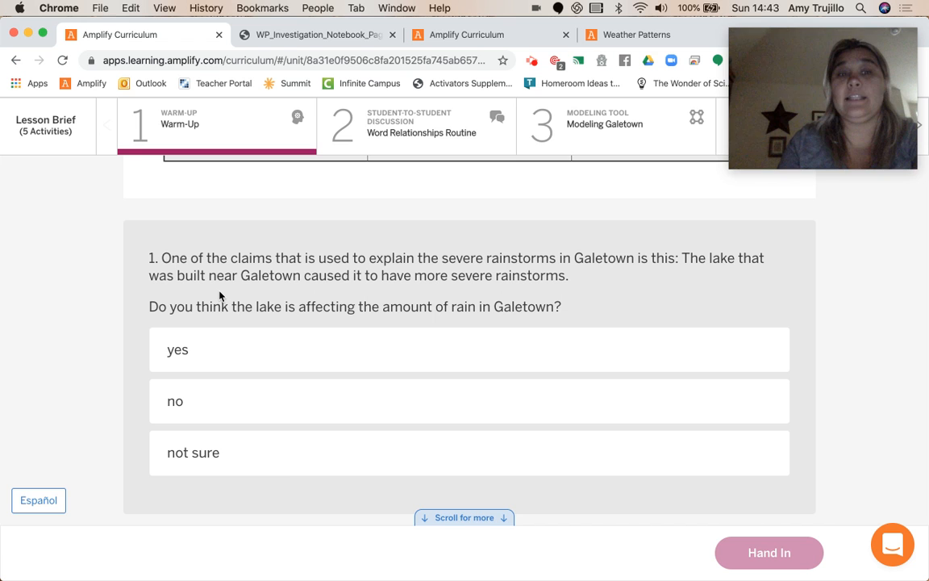
pyautogui.moveTo(326, 274)
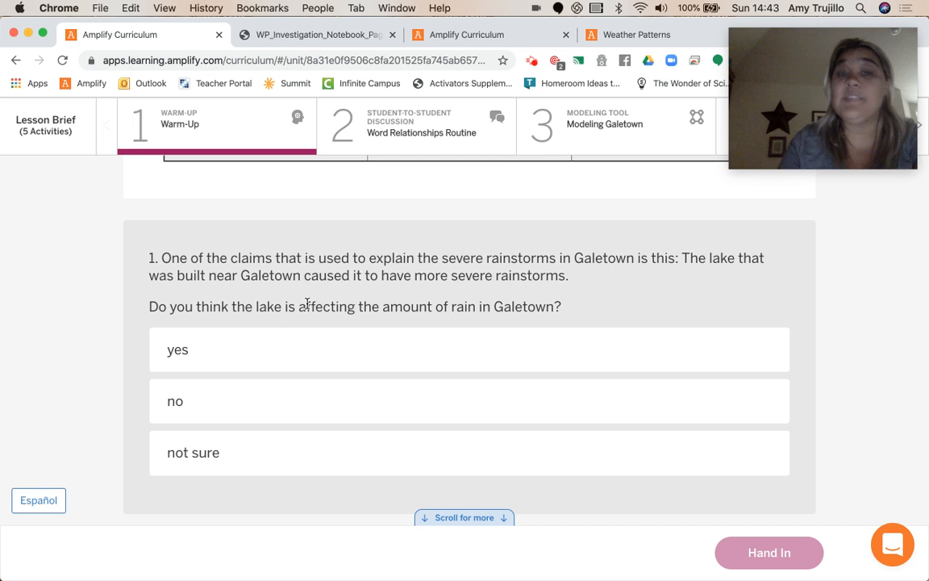
pyautogui.moveTo(567, 313)
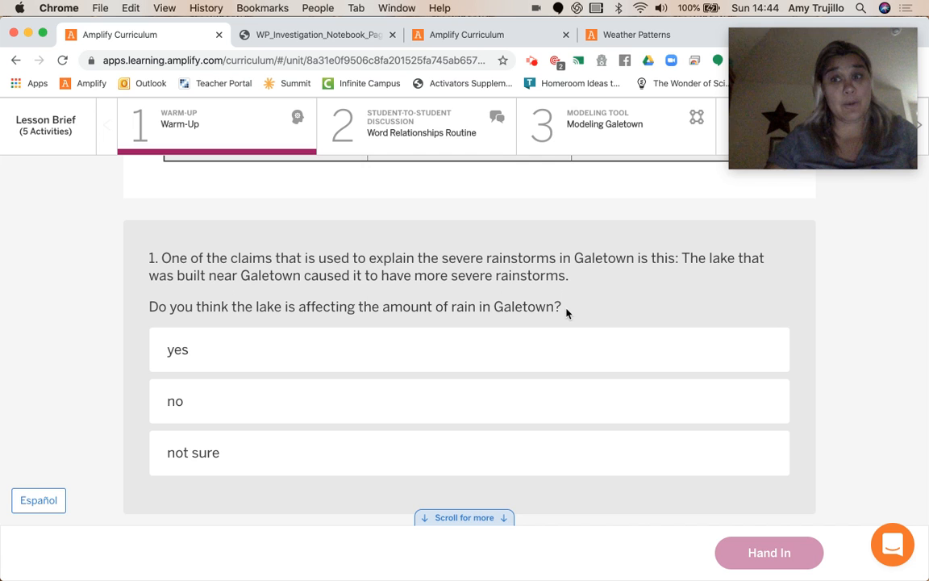
# Review the rainfall table again, then return to question 1 to answer yes.
pyautogui.scroll(3)
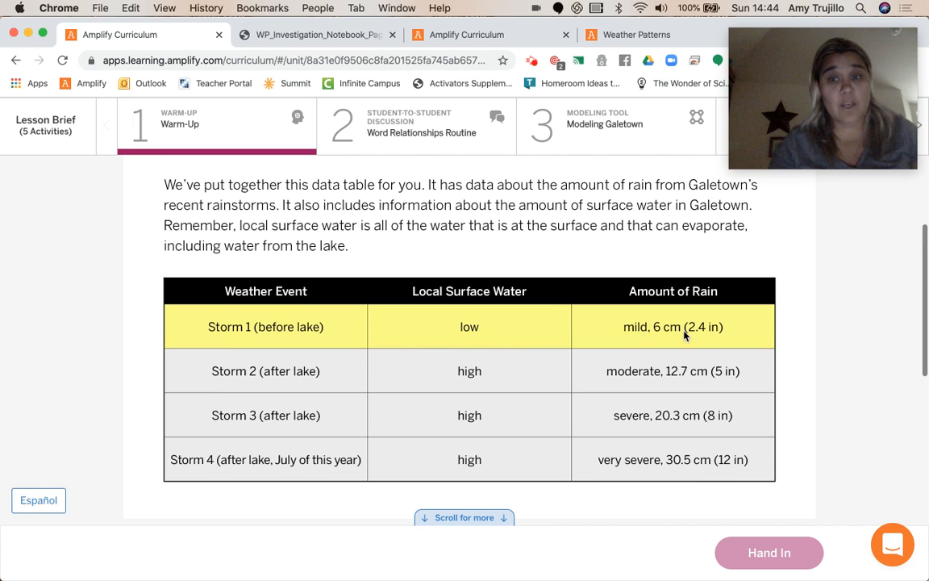
pyautogui.moveTo(634, 452)
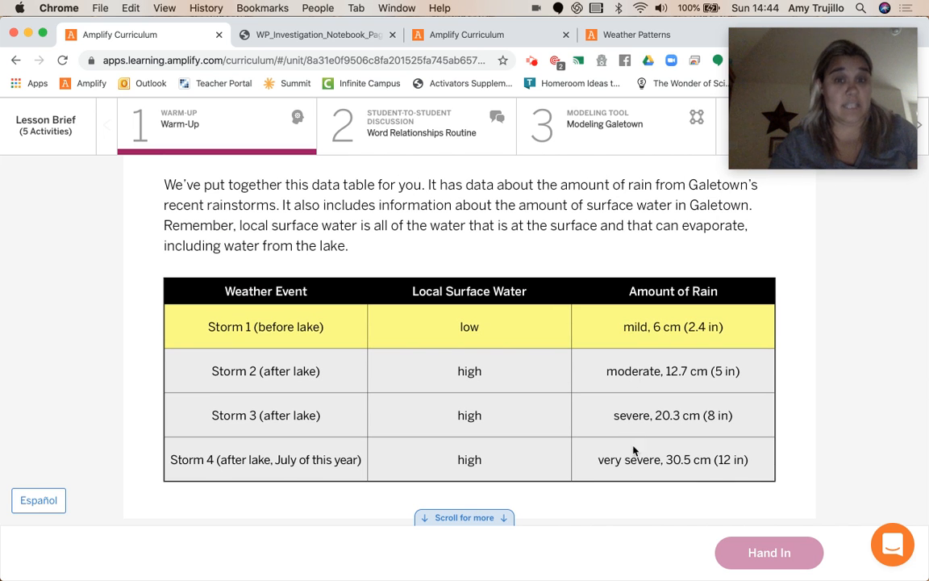
pyautogui.moveTo(634, 439)
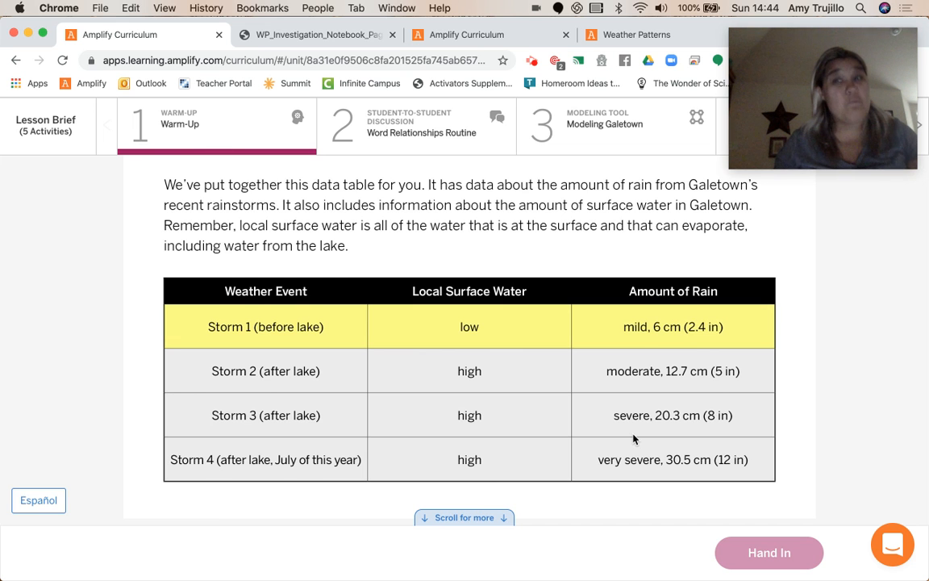
pyautogui.scroll(-3)
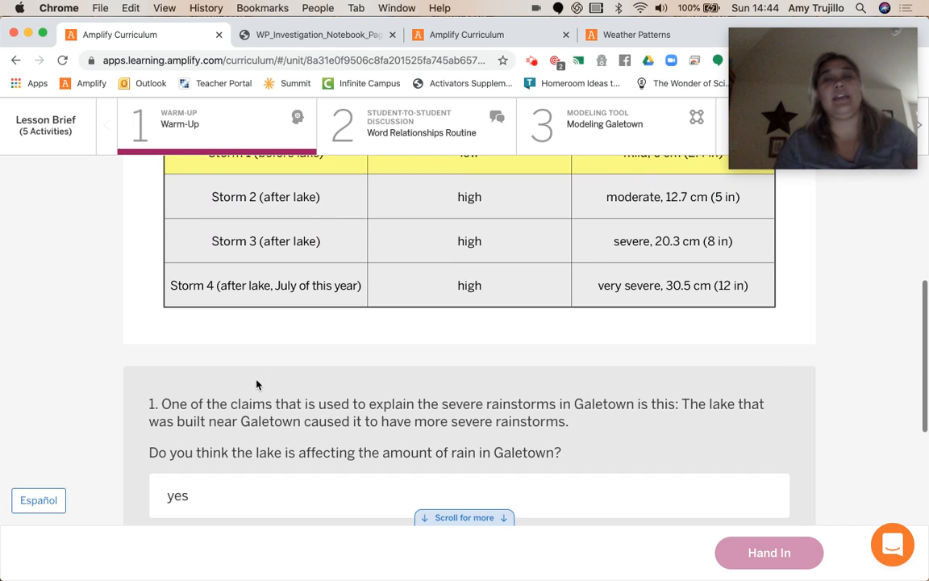
pyautogui.scroll(3)
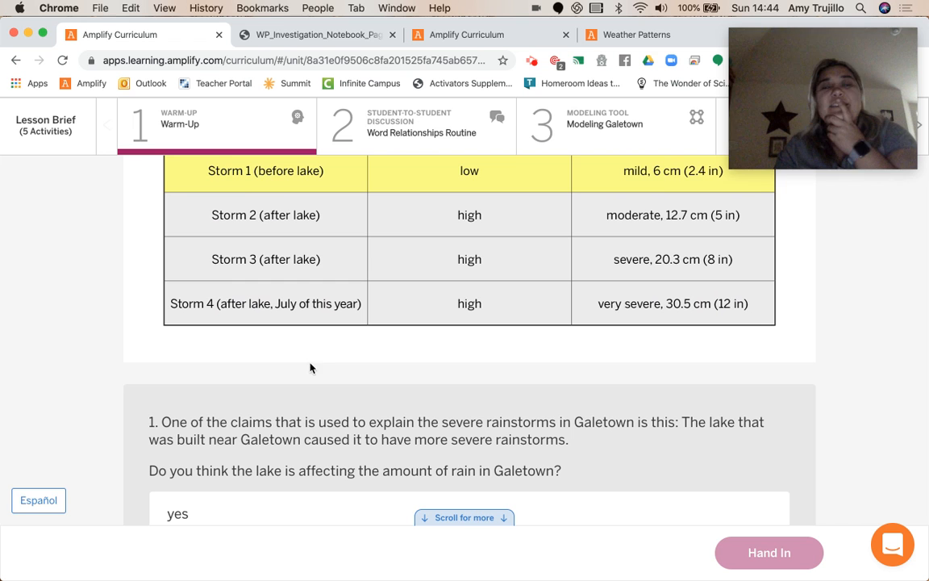
pyautogui.moveTo(287, 311)
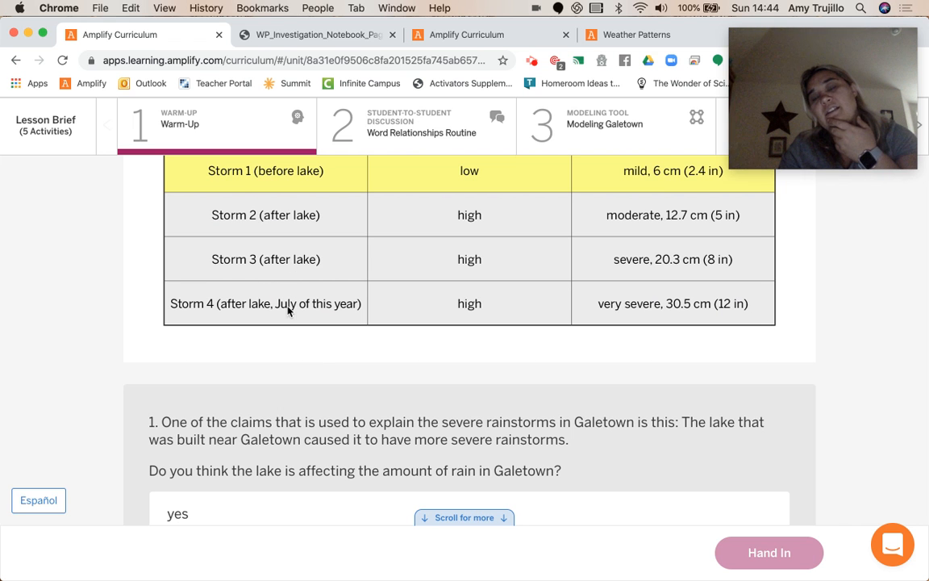
pyautogui.moveTo(639, 287)
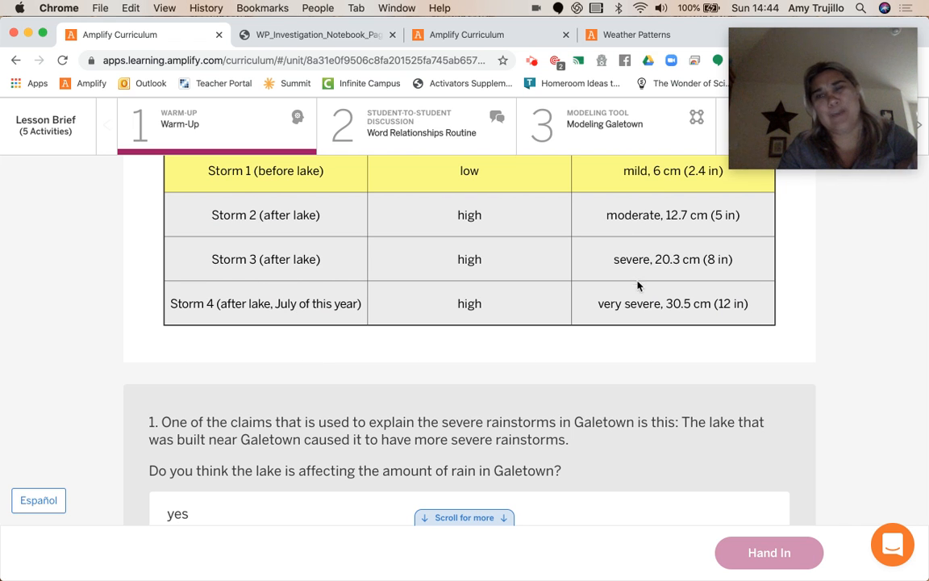
pyautogui.scroll(-3)
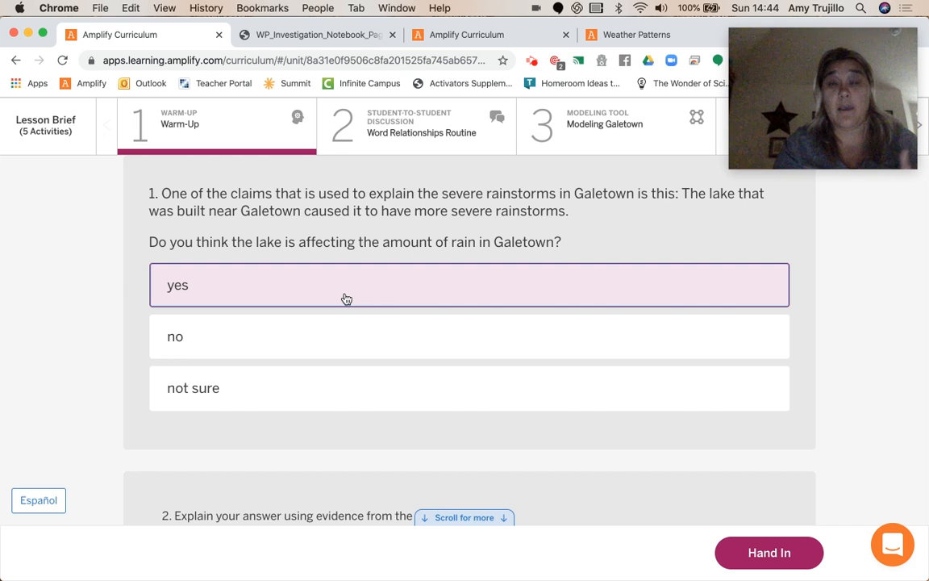
pyautogui.scroll(-3)
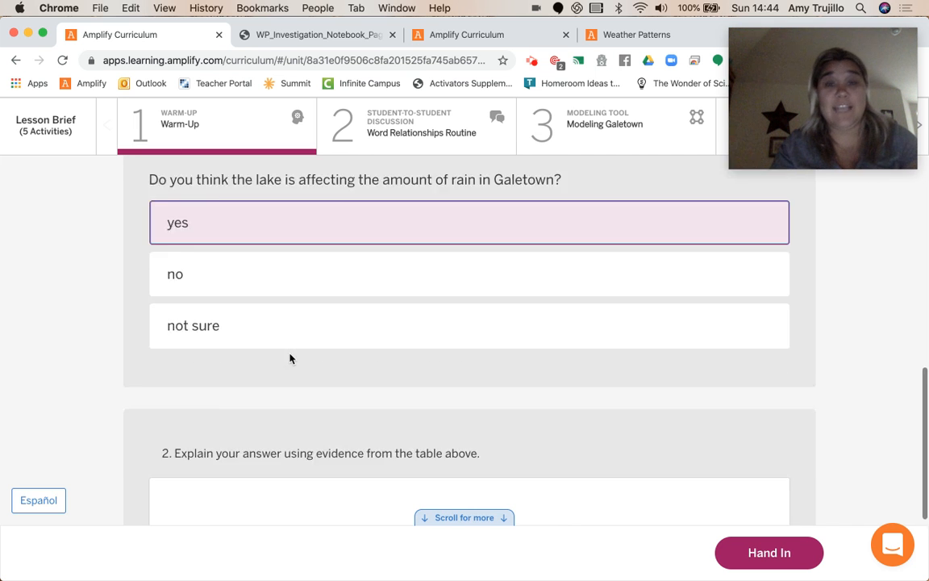
pyautogui.scroll(3)
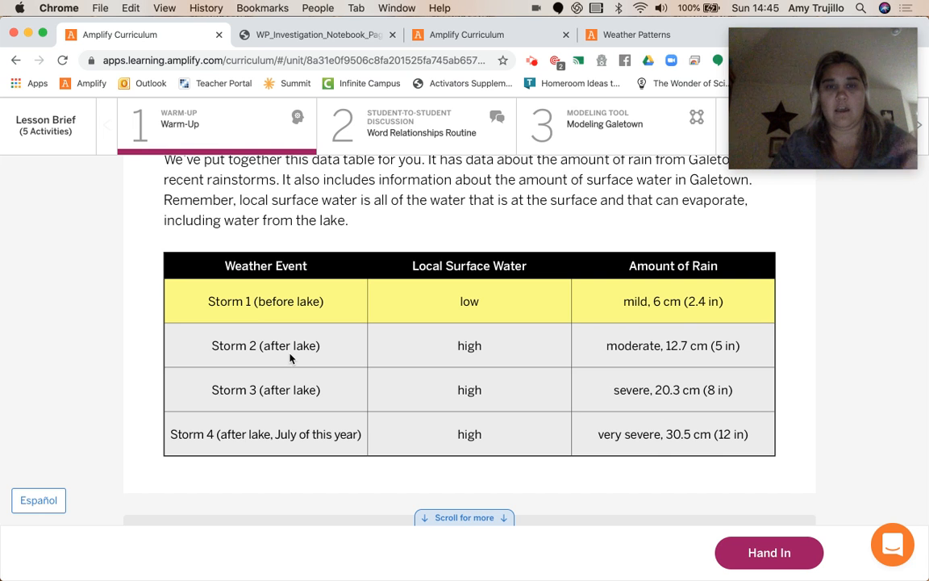
pyautogui.click(416, 126)
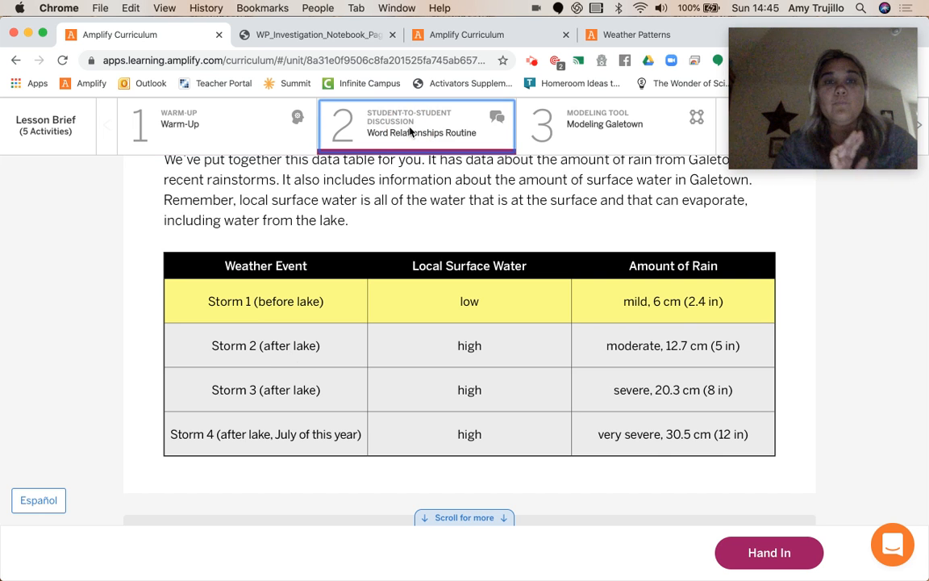